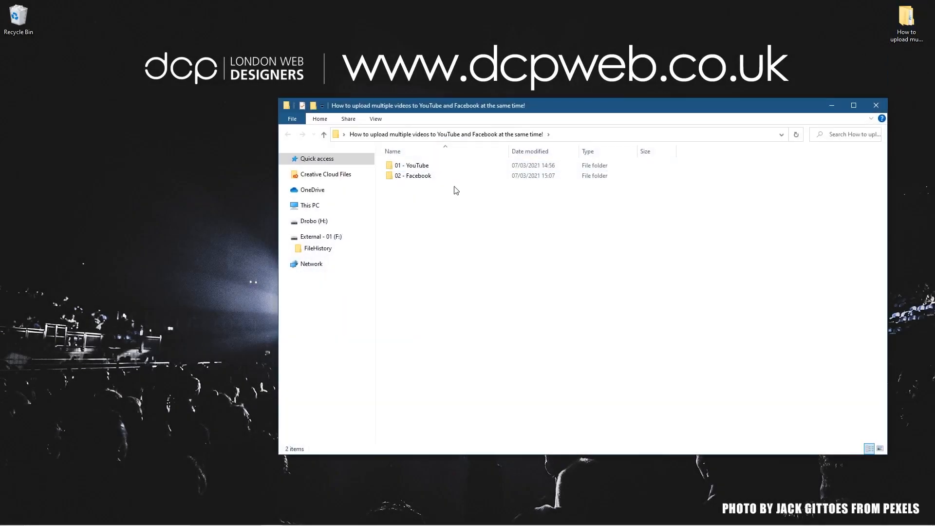
- Open the 01 - YouTube folder and select all seven video files for copying
left_click(413, 166)
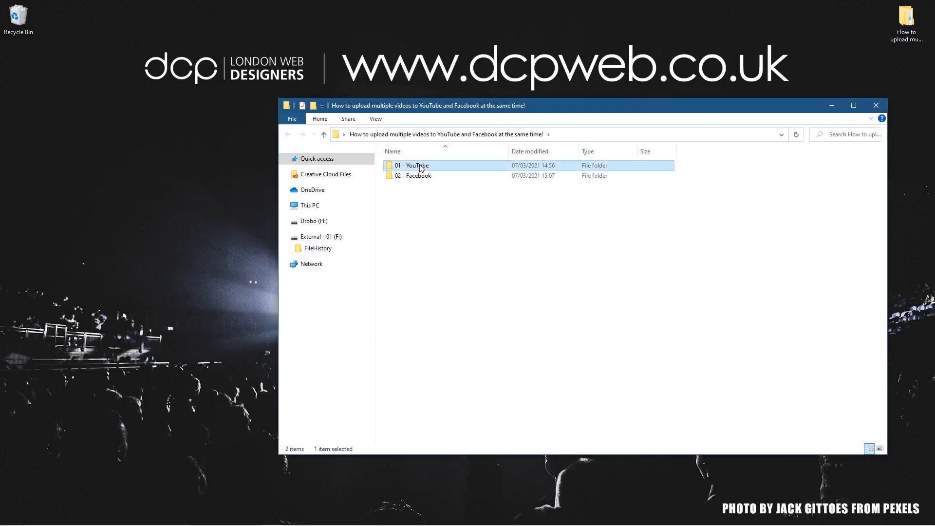
double_click(415, 165)
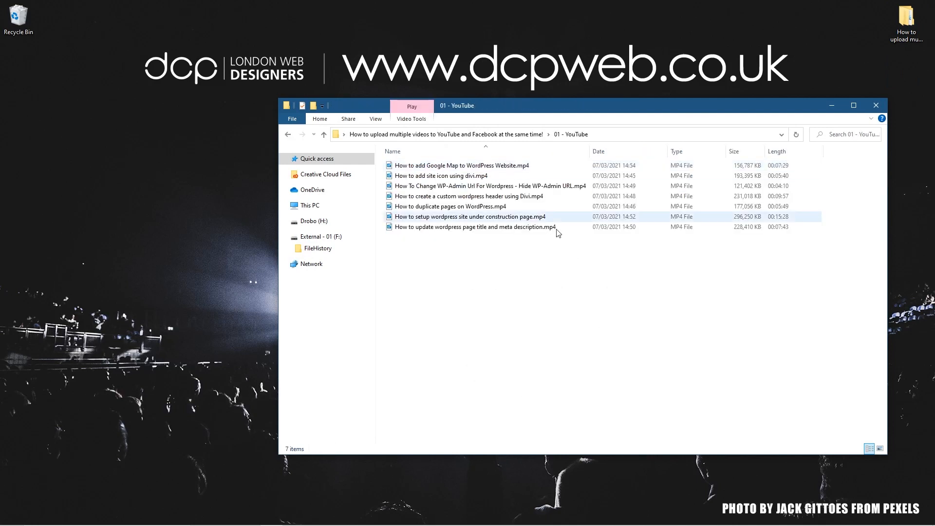
key("ctrl+a")
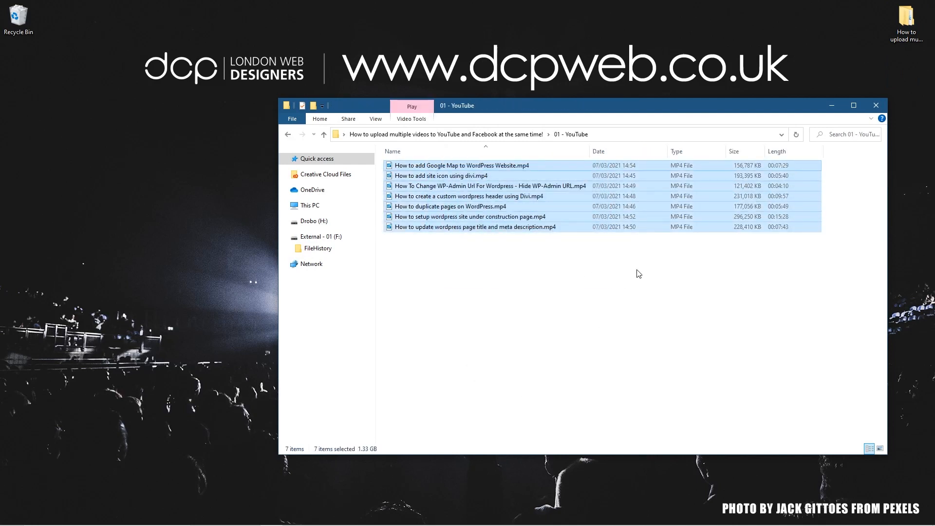
mouse_move(402, 452)
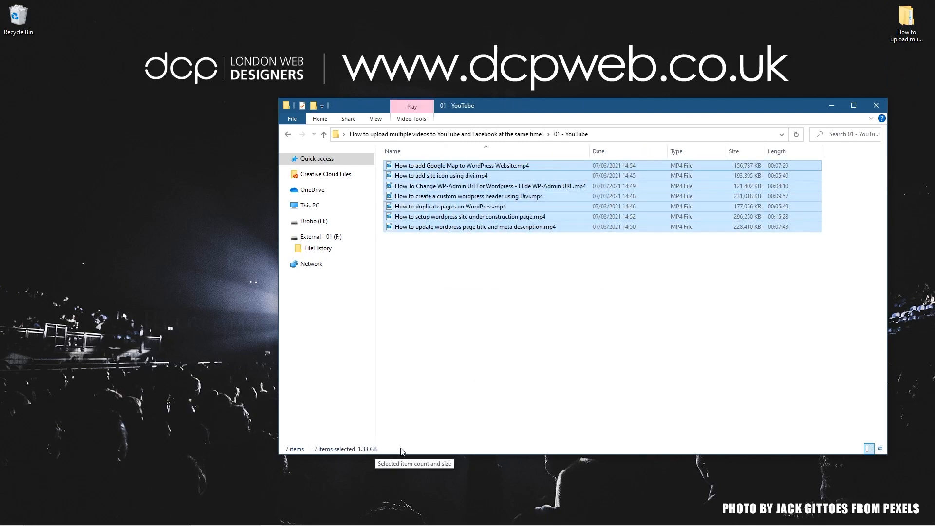
mouse_move(547, 251)
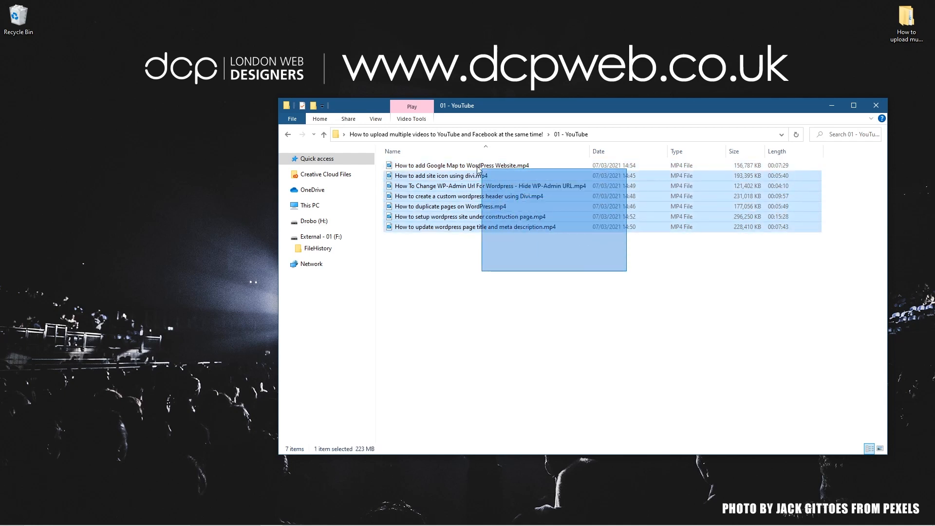
- Paste the seven copied videos into the empty 02 - Facebook folder
key("ctrl+a")
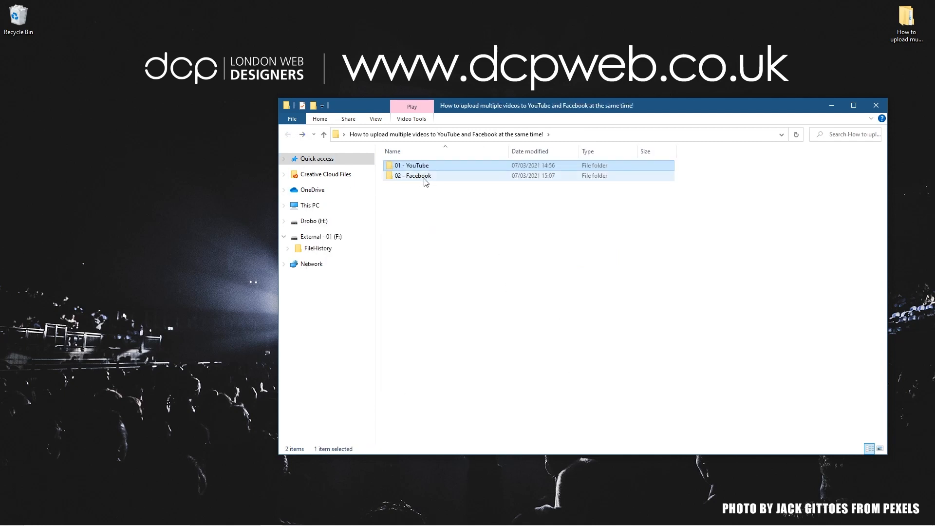
double_click(413, 176)
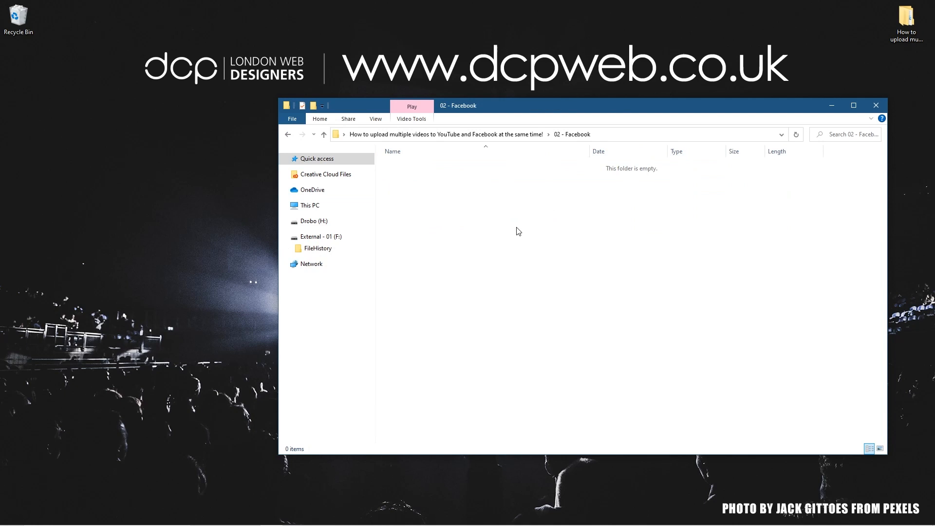
right_click(518, 232)
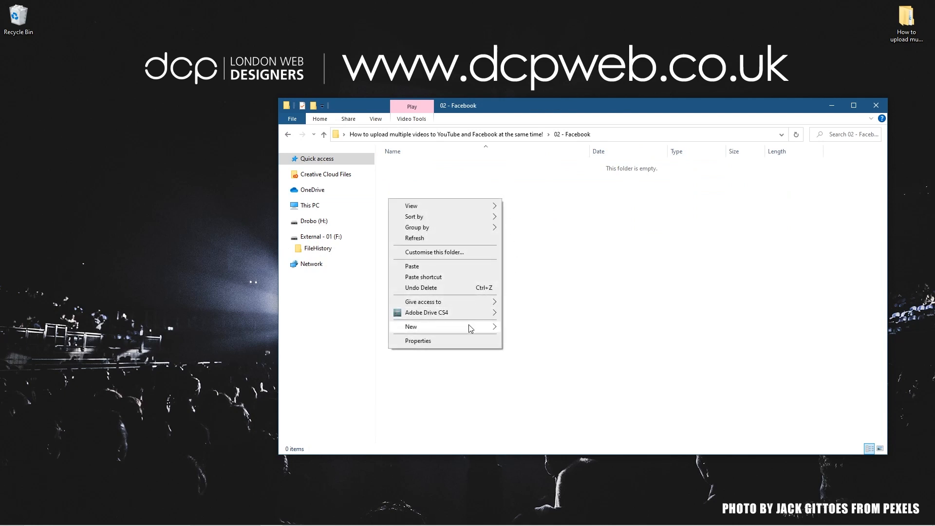
left_click(411, 266)
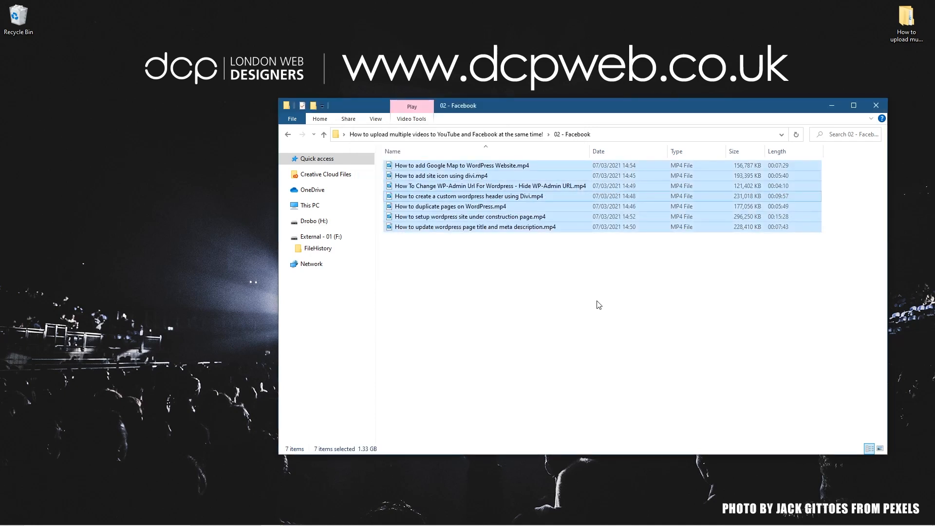
- Clear the file selection and return to the main project folder
left_click(538, 293)
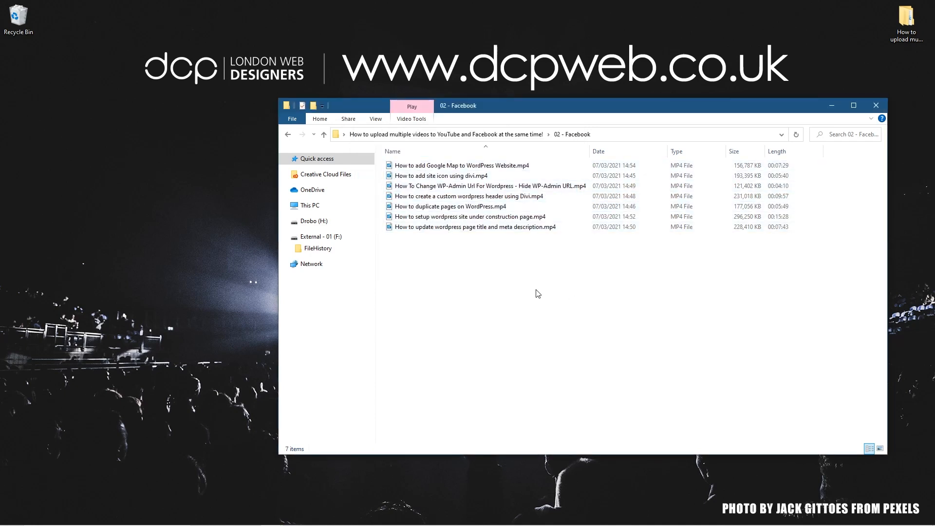
left_click(461, 165)
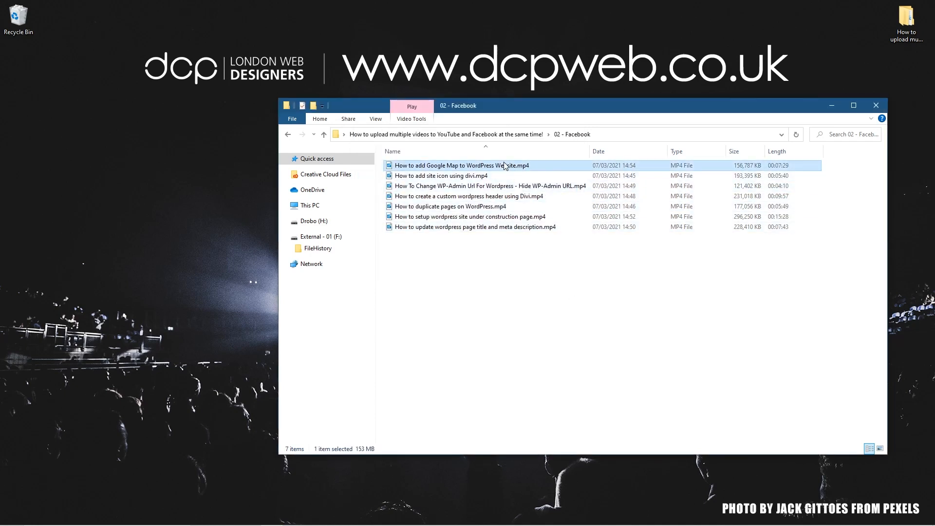
mouse_move(514, 168)
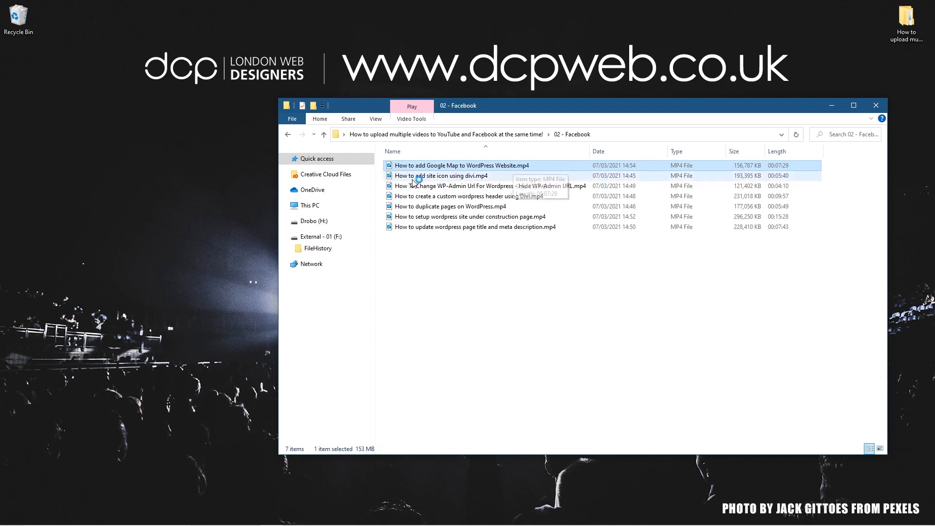
left_click(514, 281)
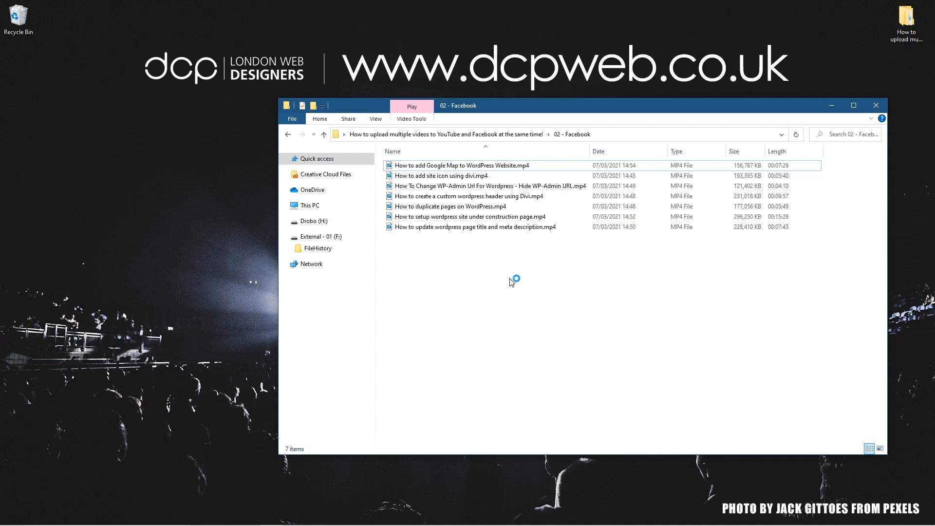
mouse_move(498, 238)
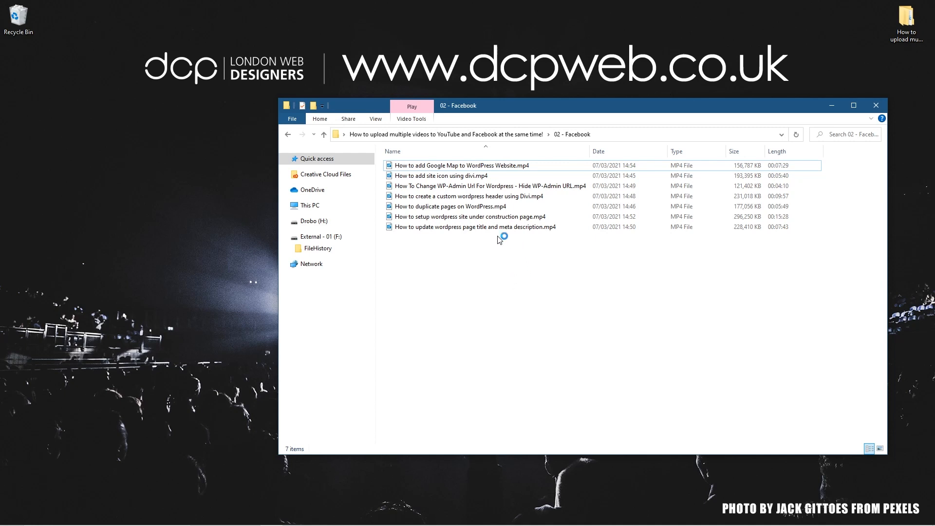
left_click(329, 133)
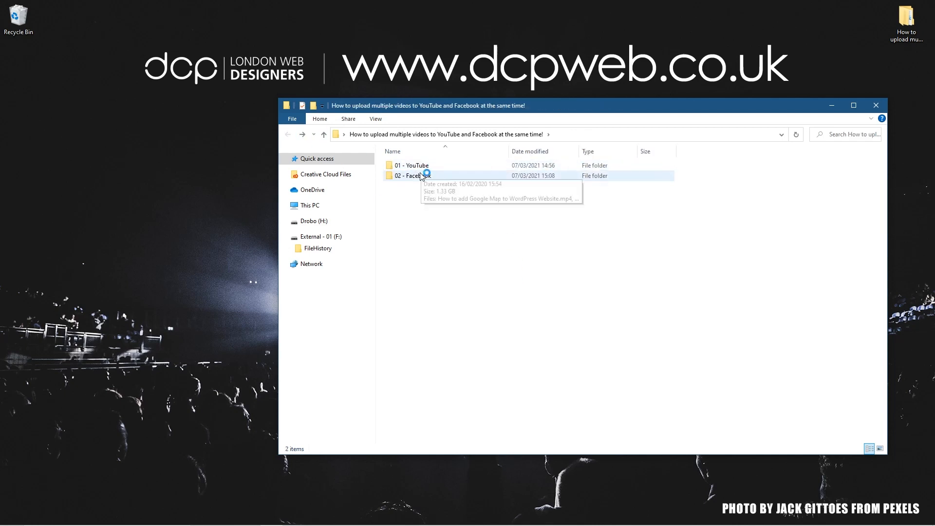
- Switch to the YouTube channel and choose Upload video from the Create menu
double_click(411, 165)
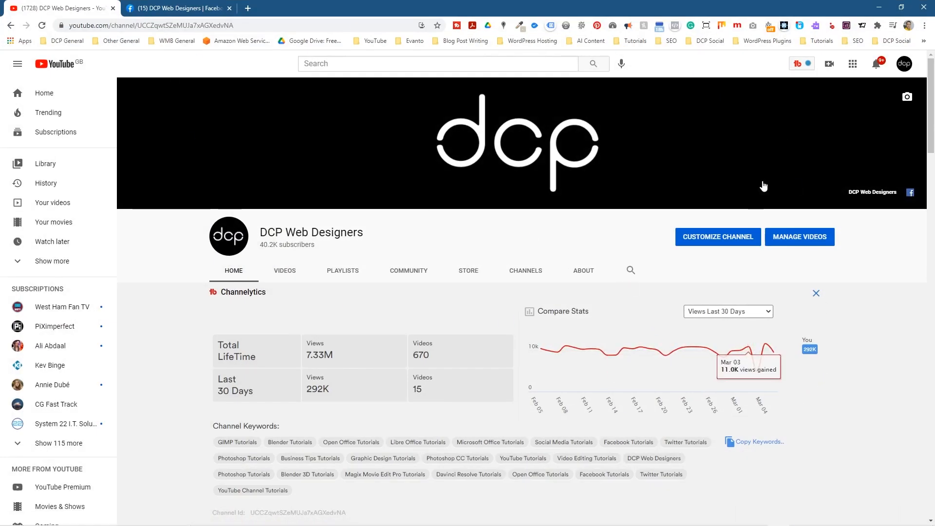
left_click(830, 64)
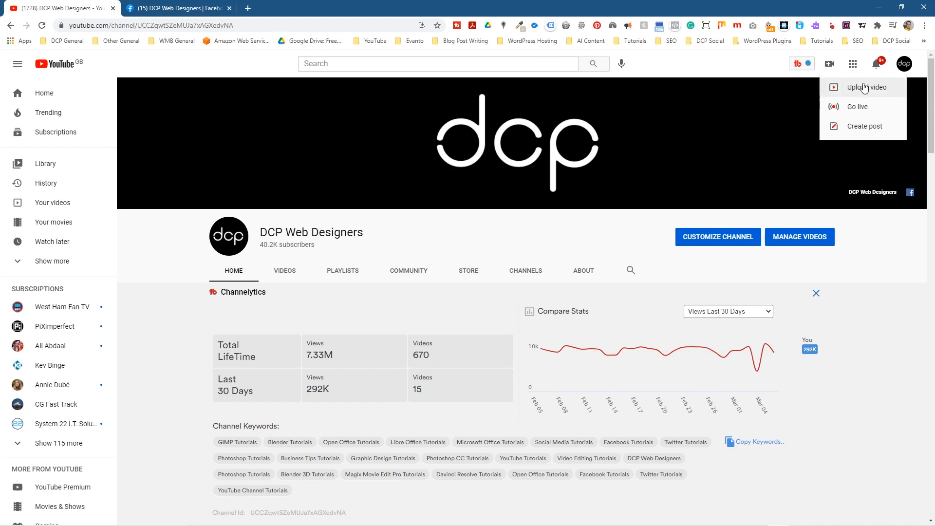
left_click(865, 88)
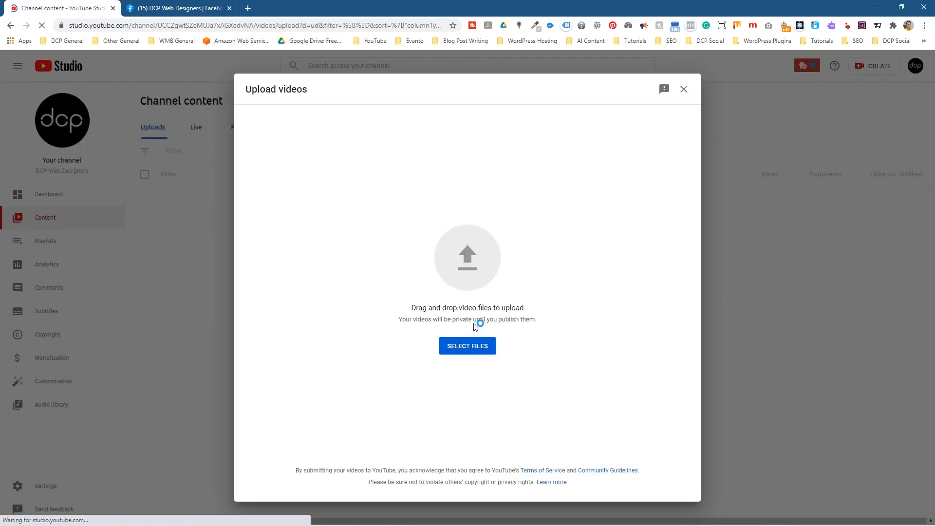
- Add all seven YouTube video files to the upload and leave them running as drafts
left_click(468, 346)
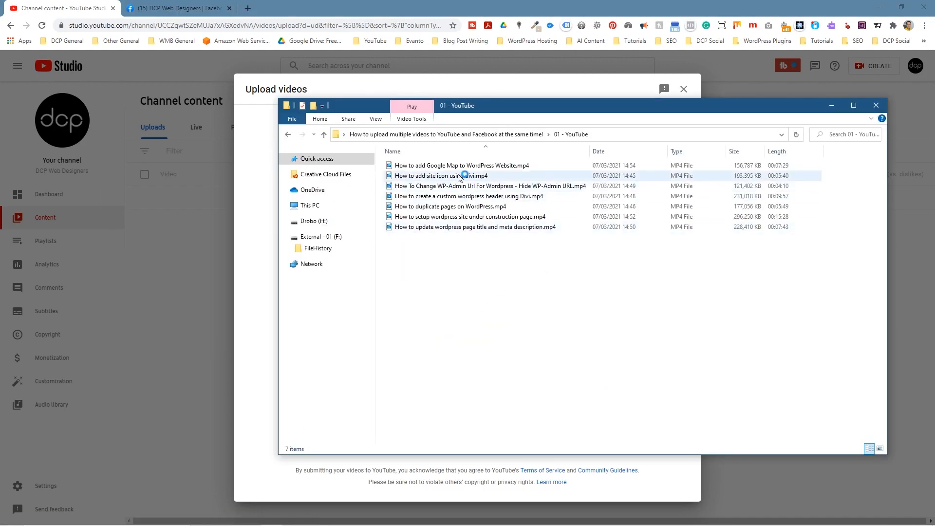
key("ctrl+a")
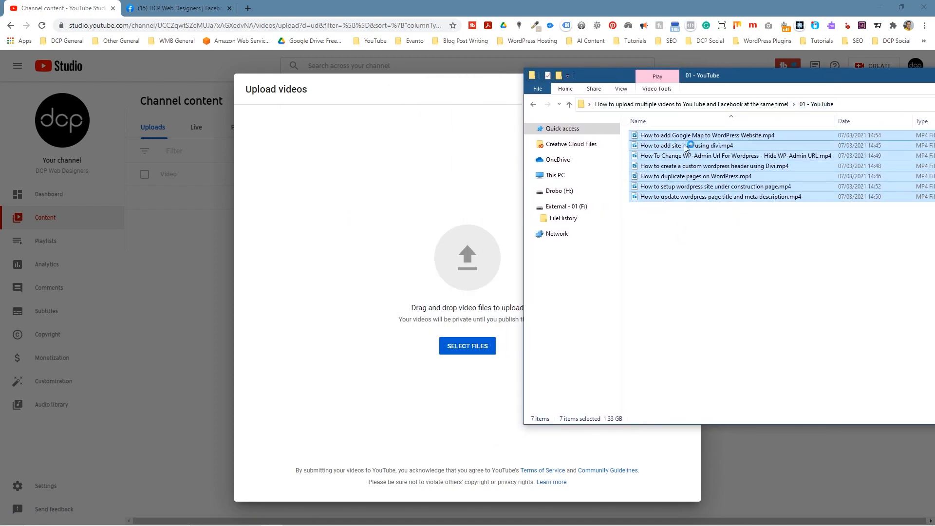
mouse_move(662, 156)
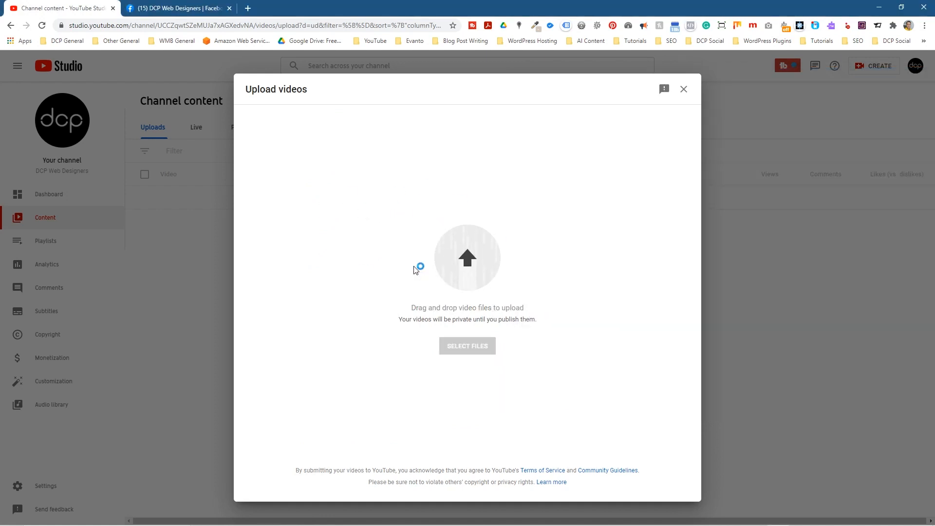
left_click(468, 346)
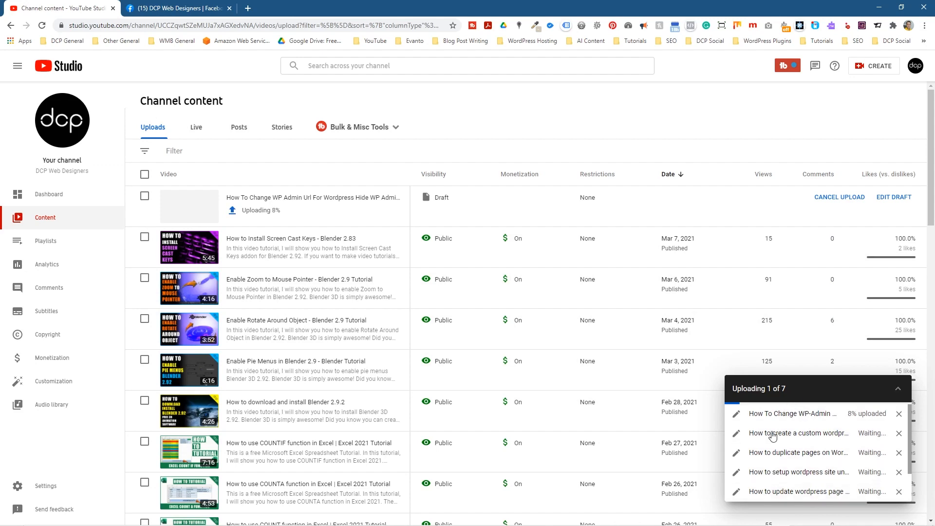
mouse_move(182, 342)
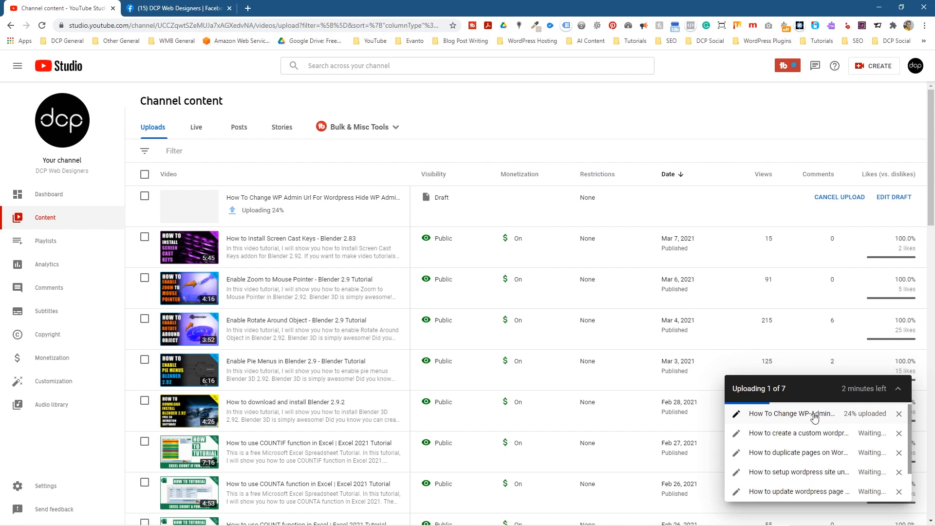
mouse_move(227, 86)
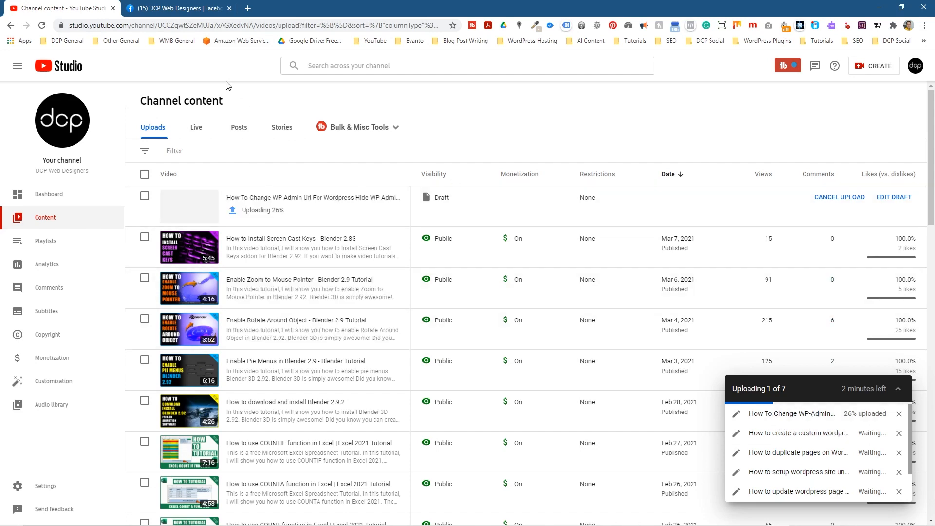
- Switch to the Facebook page and open Creator Studio from Publishing Tools
left_click(181, 7)
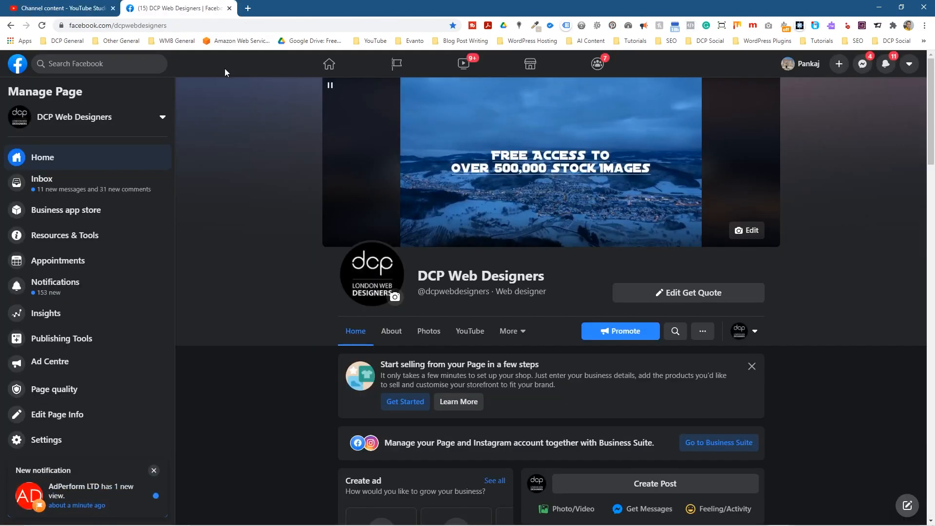
mouse_move(45, 316)
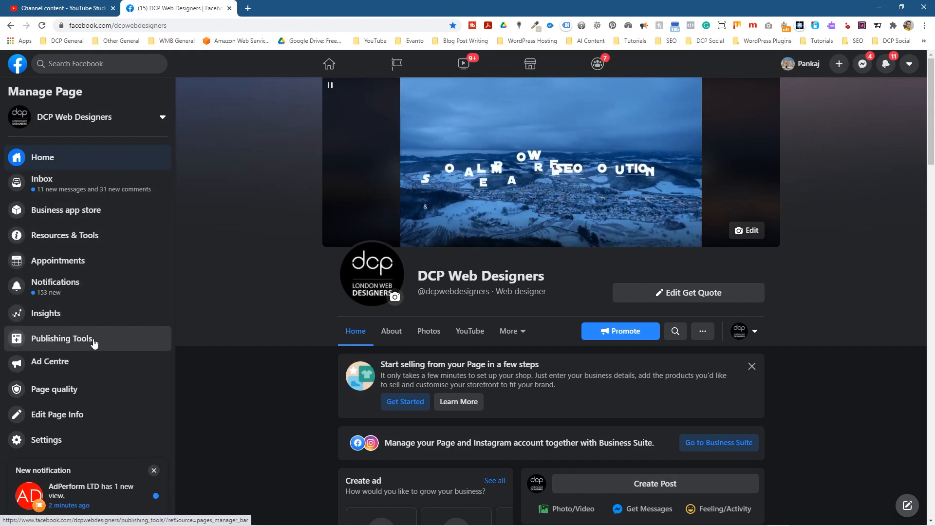
left_click(62, 339)
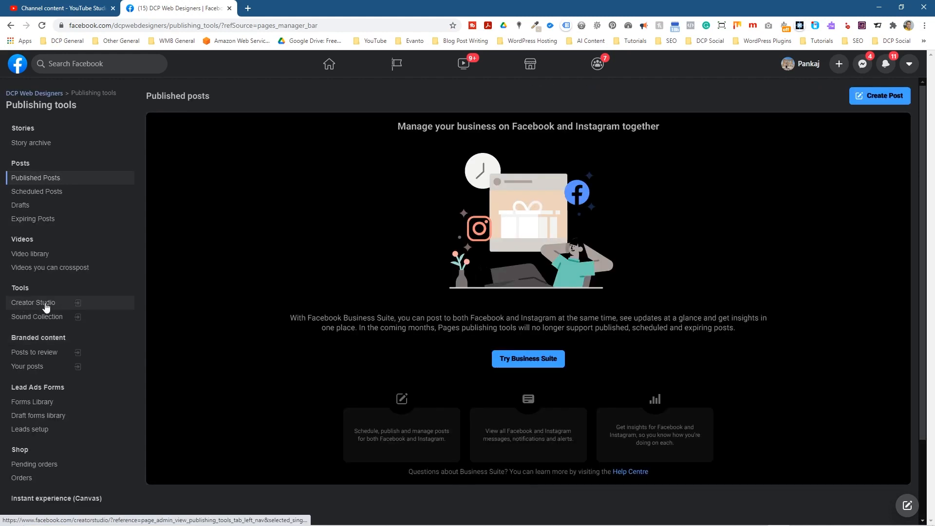
left_click(33, 302)
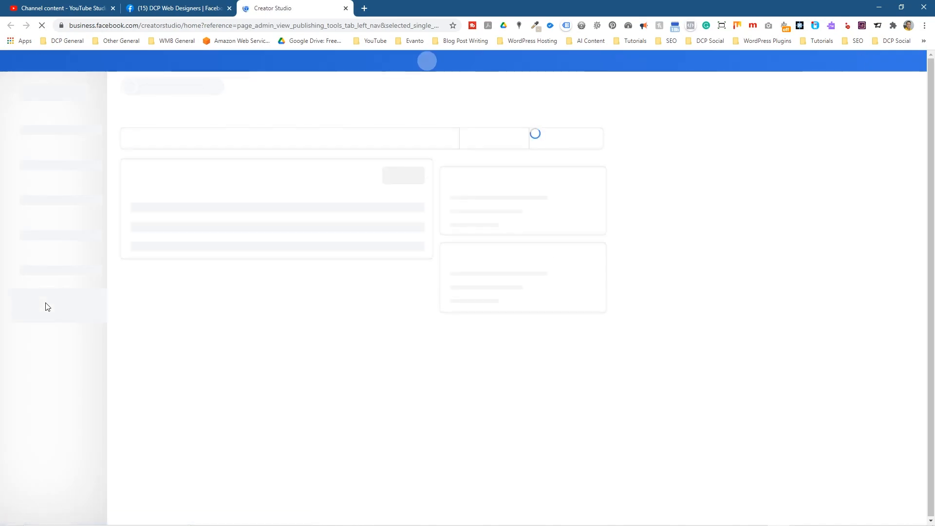
- Dismiss the insights notice and start a Multiple videos upload with the file picker
left_click(177, 8)
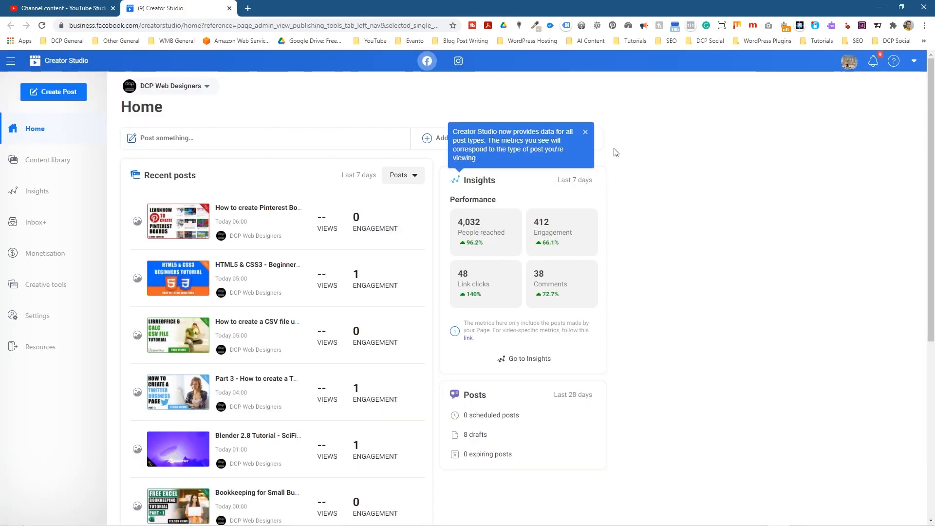
left_click(585, 132)
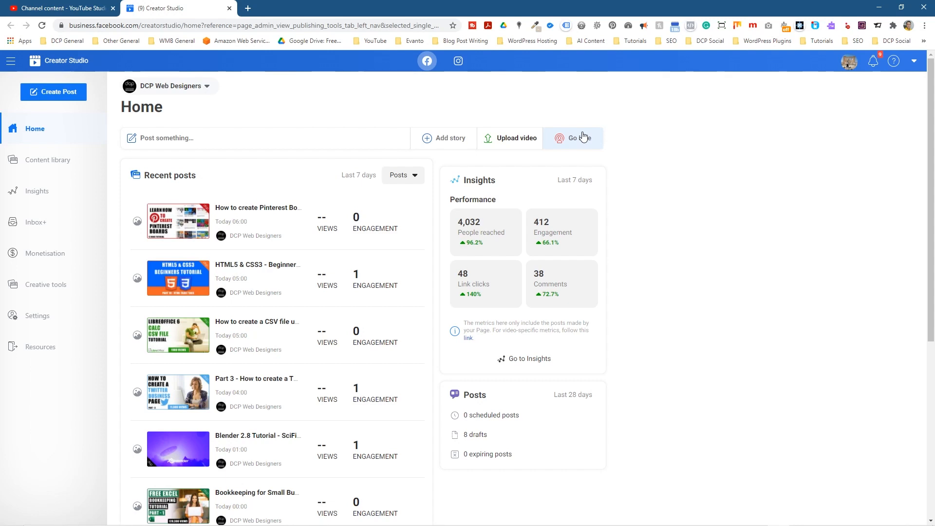
mouse_move(571, 144)
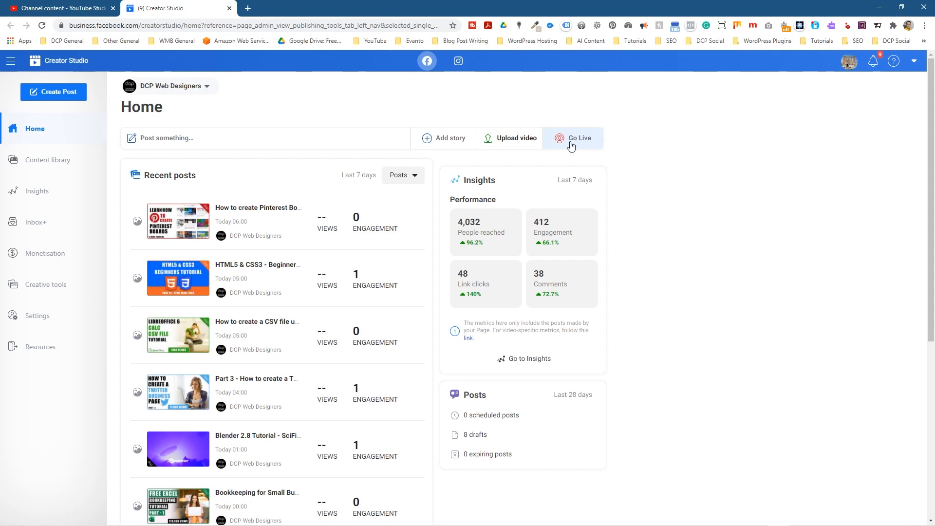
mouse_move(518, 142)
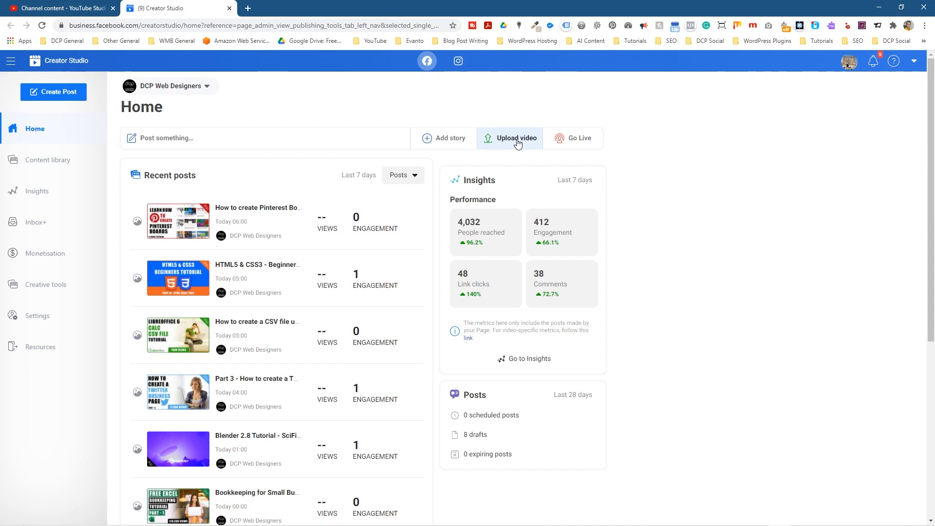
left_click(516, 139)
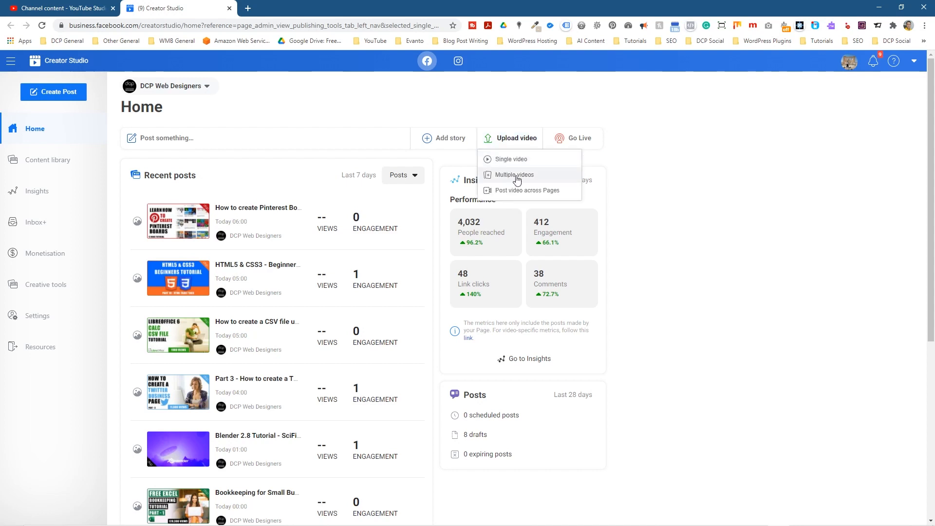
left_click(515, 175)
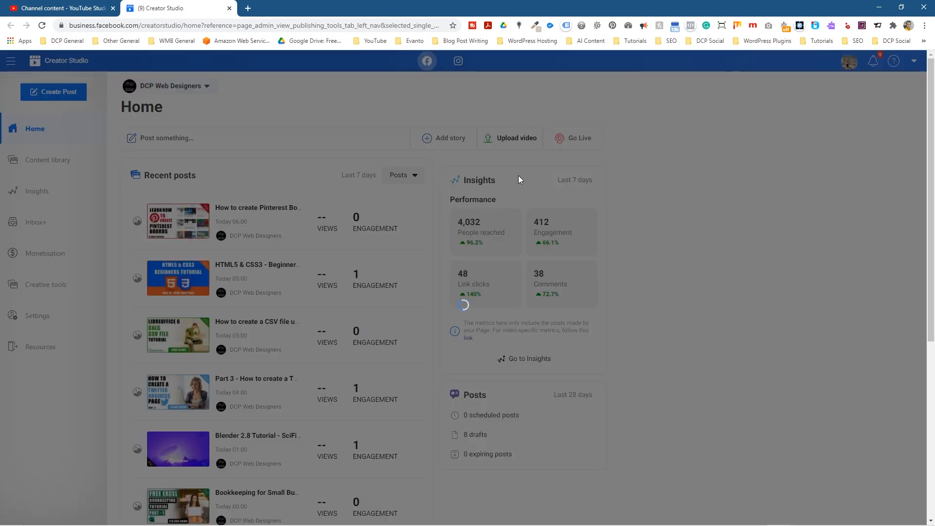
left_click(516, 138)
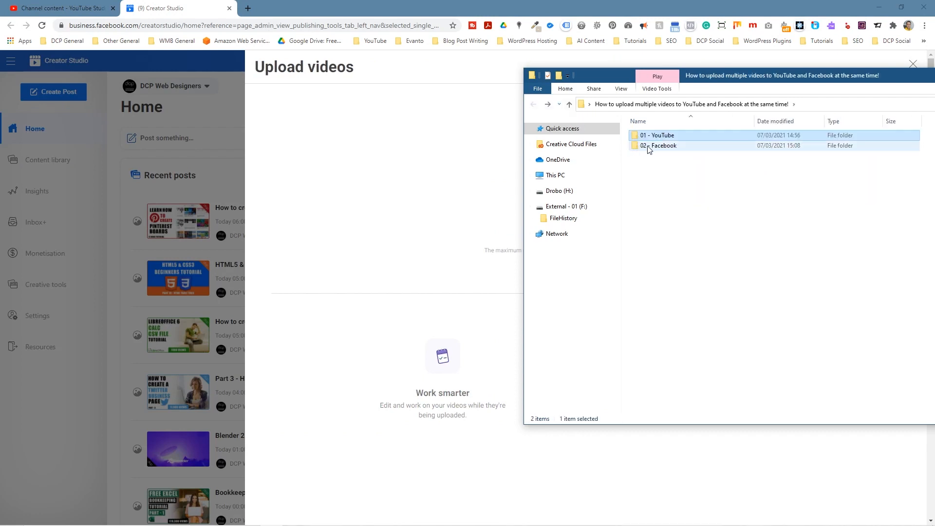
- Open the 02 - Facebook folder to add its seven videos as drafts
double_click(659, 146)
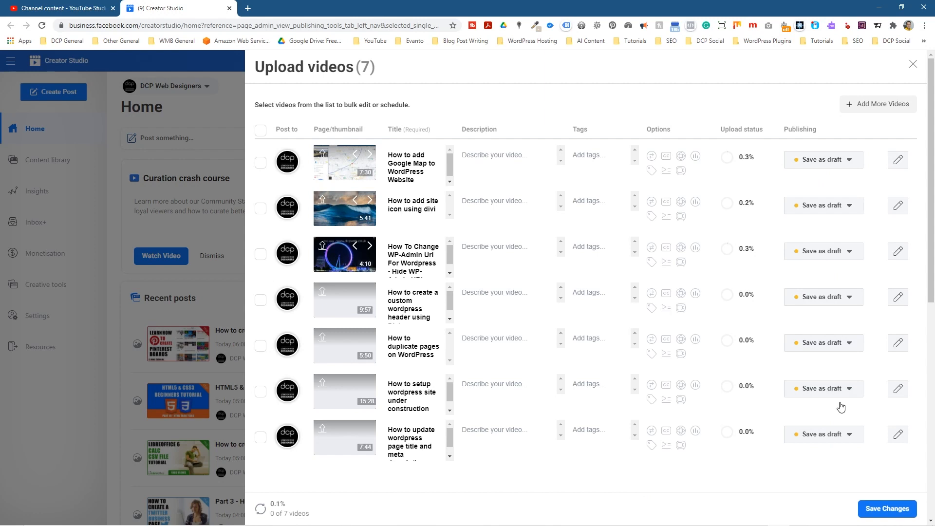
mouse_move(879, 468)
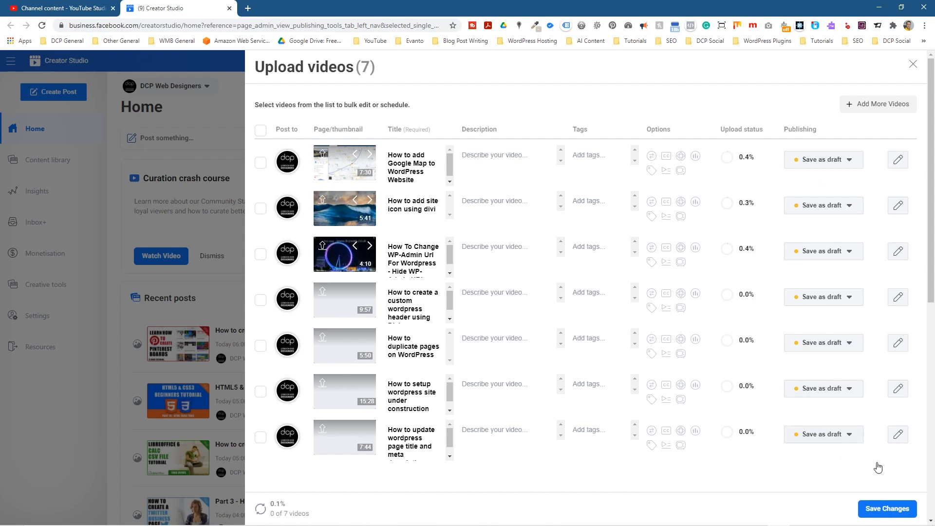
- Save the seven Facebook uploads as draft posts and return to YouTube Studio
left_click(886, 509)
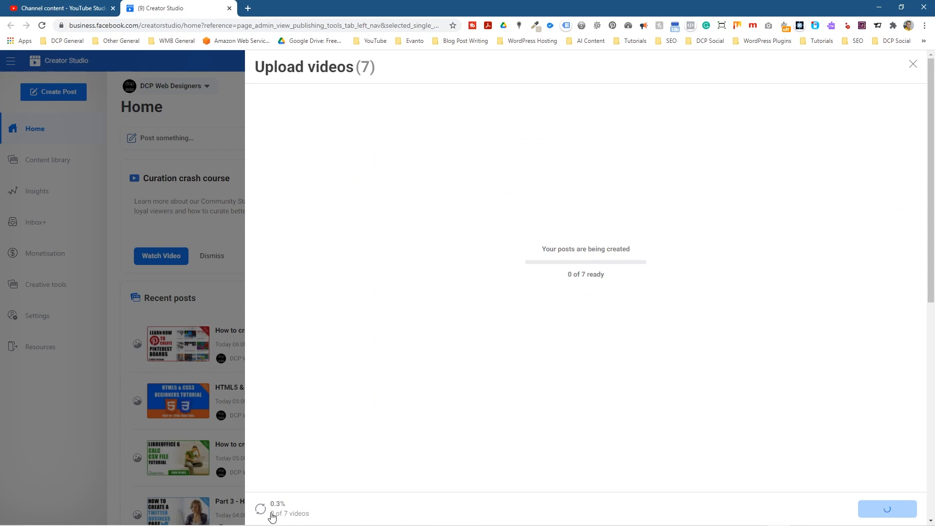
mouse_move(292, 505)
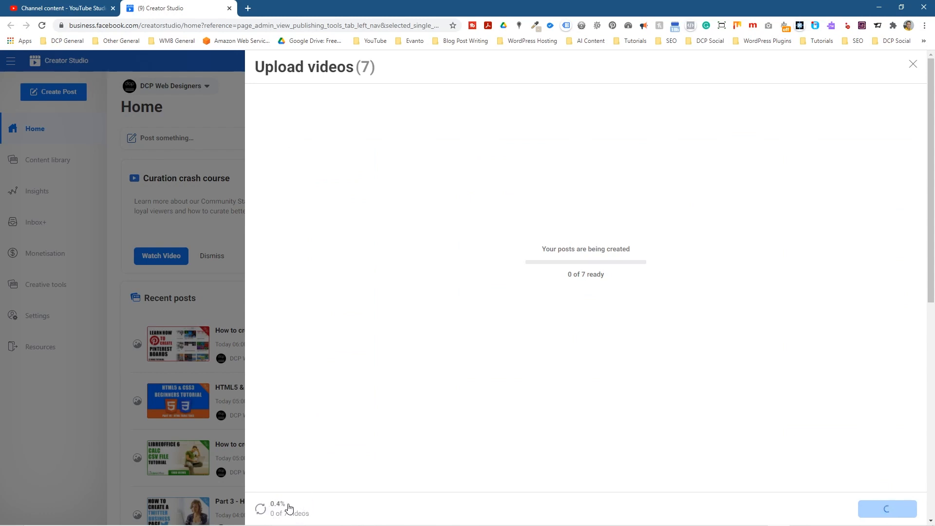
mouse_move(30, 45)
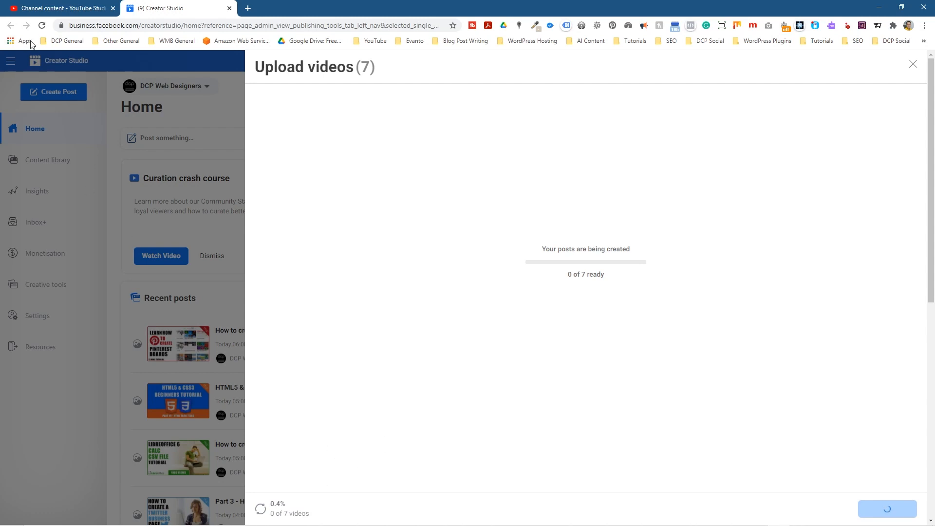
left_click(64, 8)
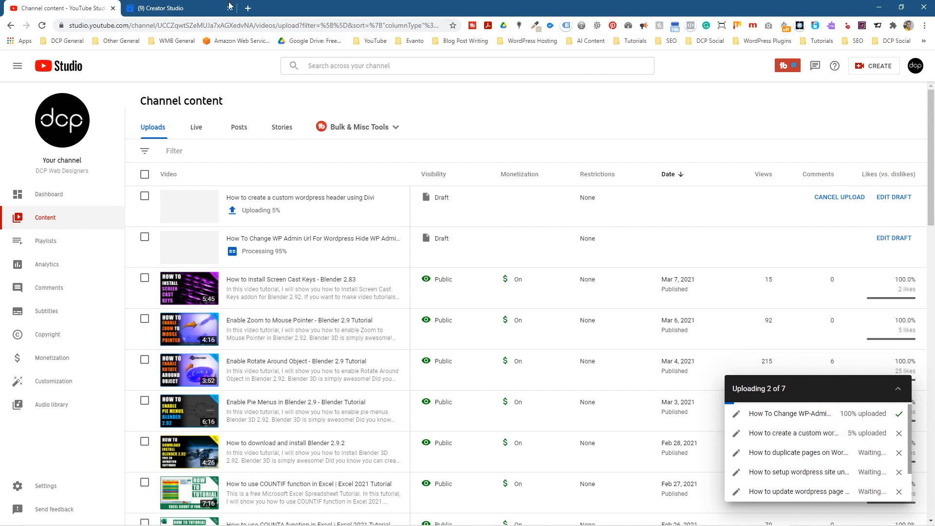
- Switch between YouTube Studio and Creator Studio to monitor both uploads, ending on Creator Studio
left_click(161, 8)
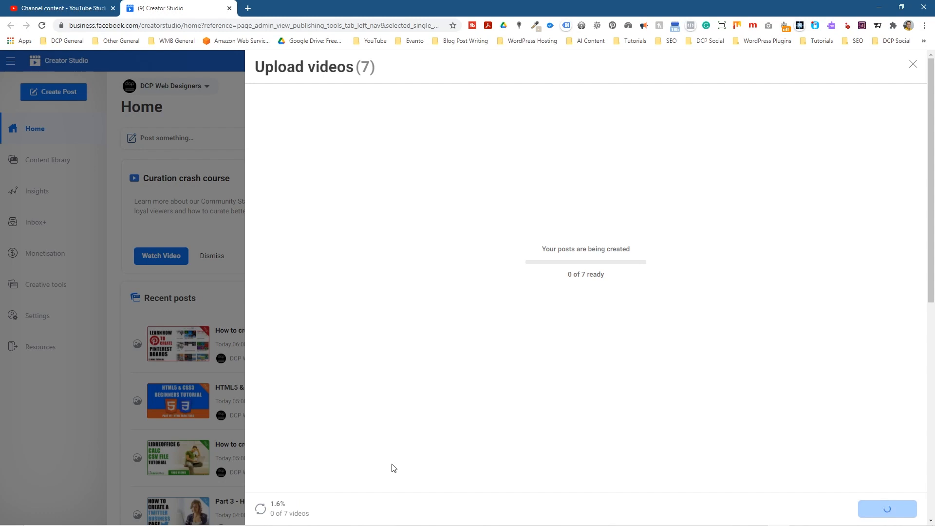
left_click(58, 7)
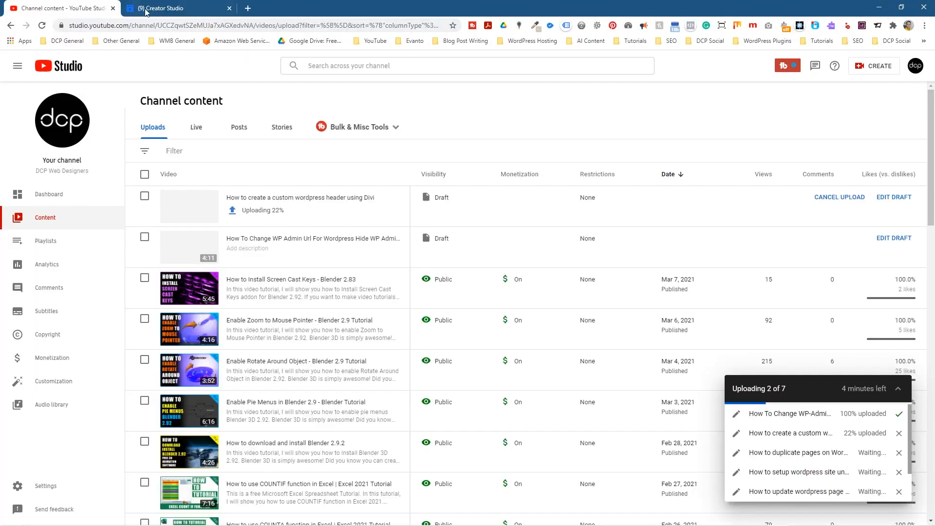
left_click(165, 8)
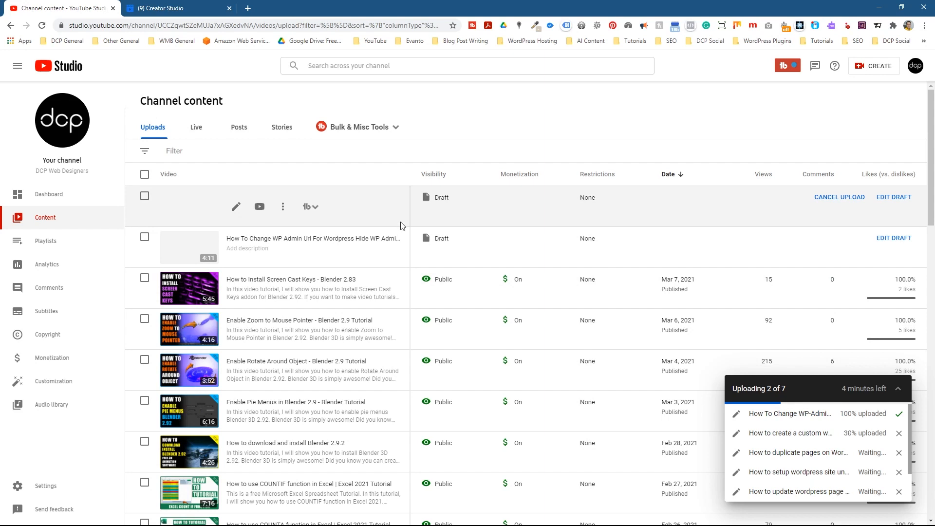
mouse_move(372, 218)
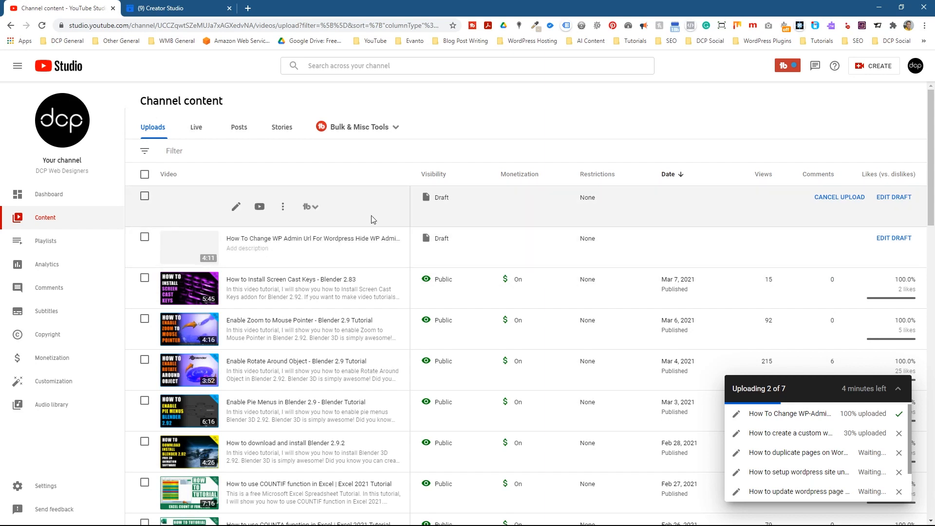
left_click(175, 8)
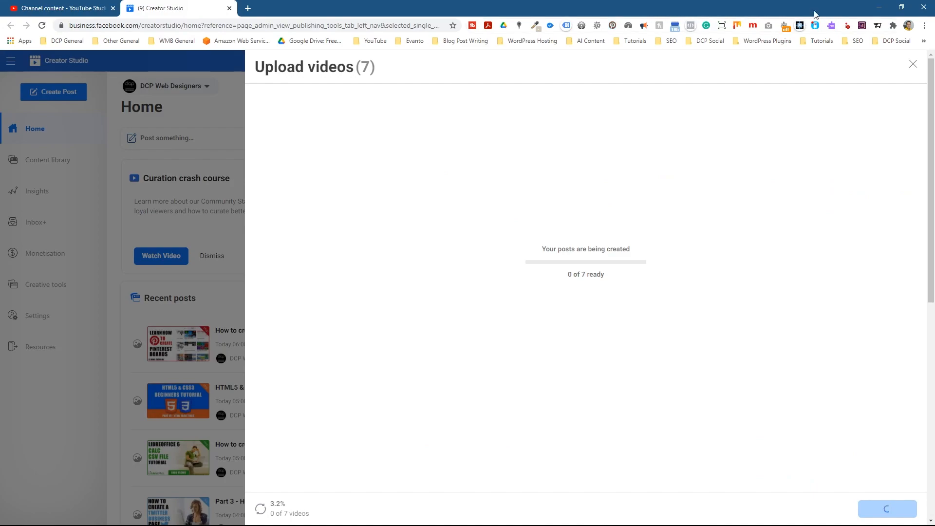